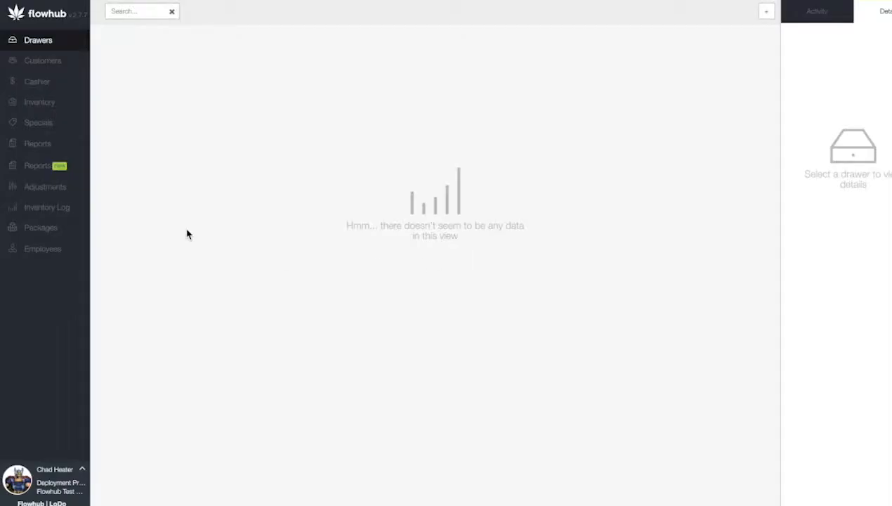
{"action": "mouse_move", "coordinate": [87, 453]}
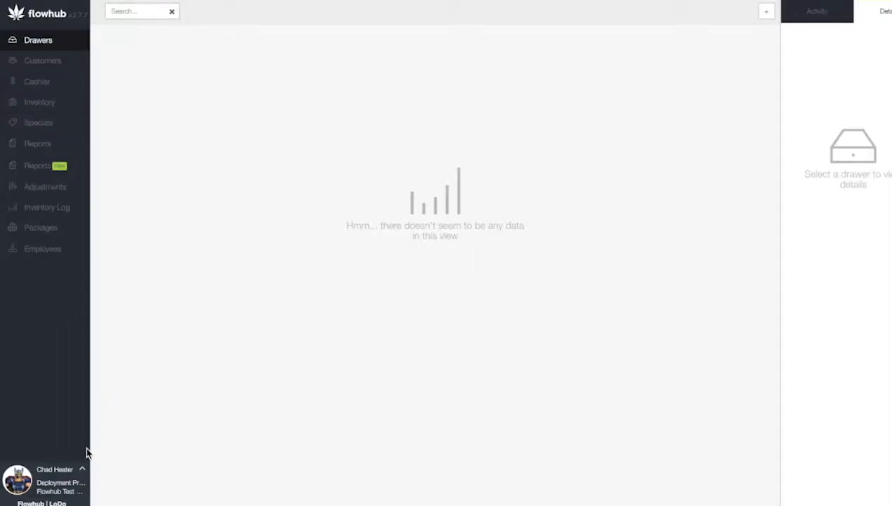
{"action": "mouse_move", "coordinate": [80, 475]}
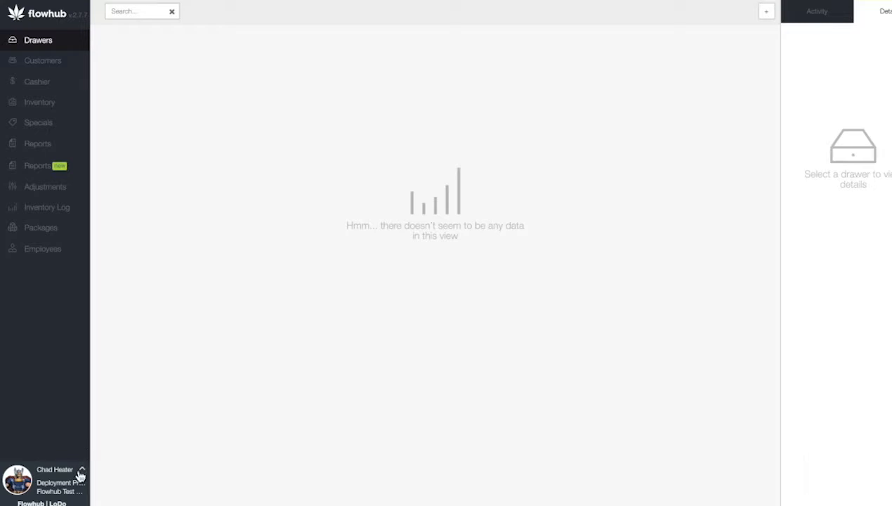
Step: Navigate from the sidebar user menu via Manage to Location Management
{"action": "left_click", "coordinate": [80, 472]}
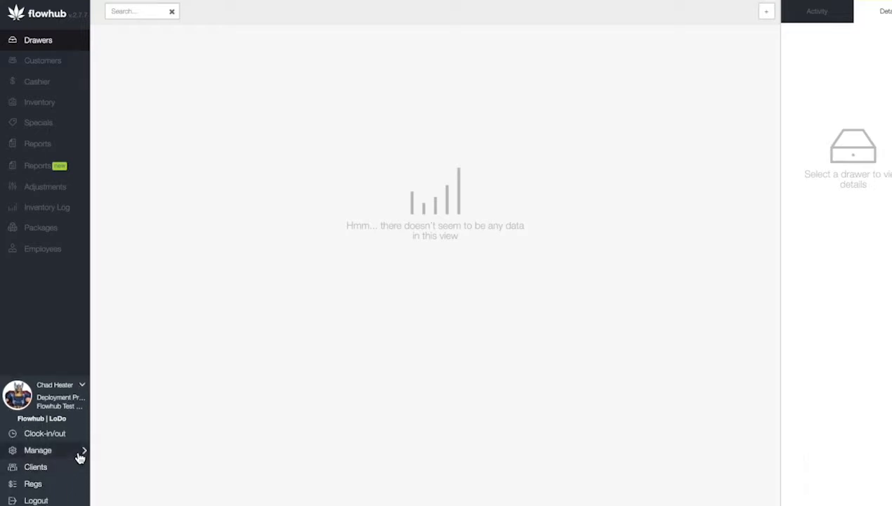
{"action": "left_click", "coordinate": [36, 449]}
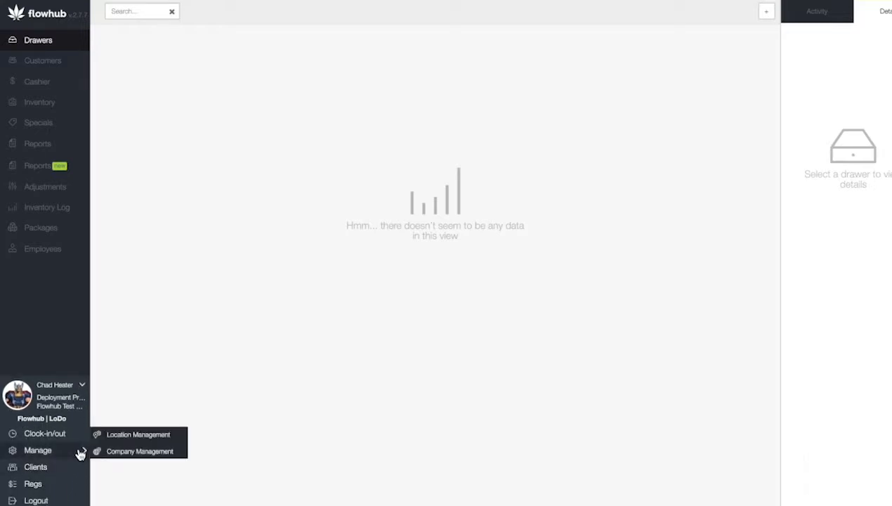
{"action": "left_click", "coordinate": [133, 434]}
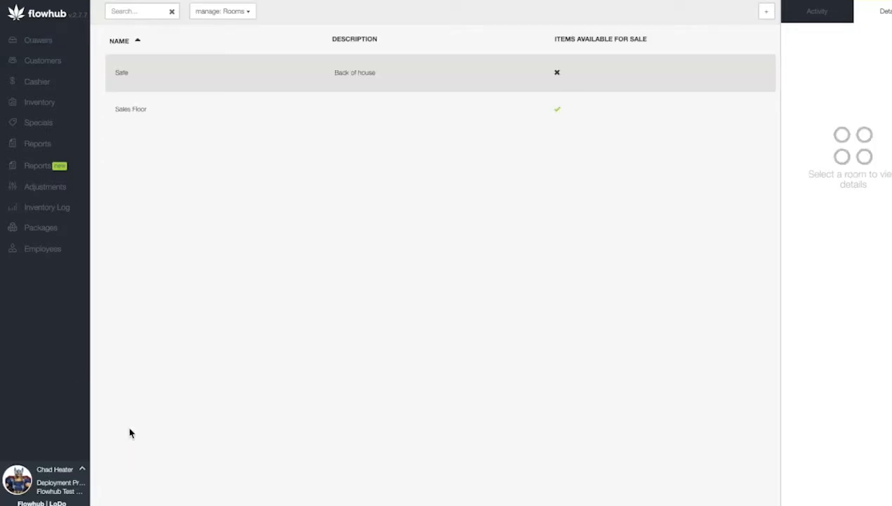
Step: Switch the managed section from Rooms to Strains
{"action": "left_click", "coordinate": [222, 12]}
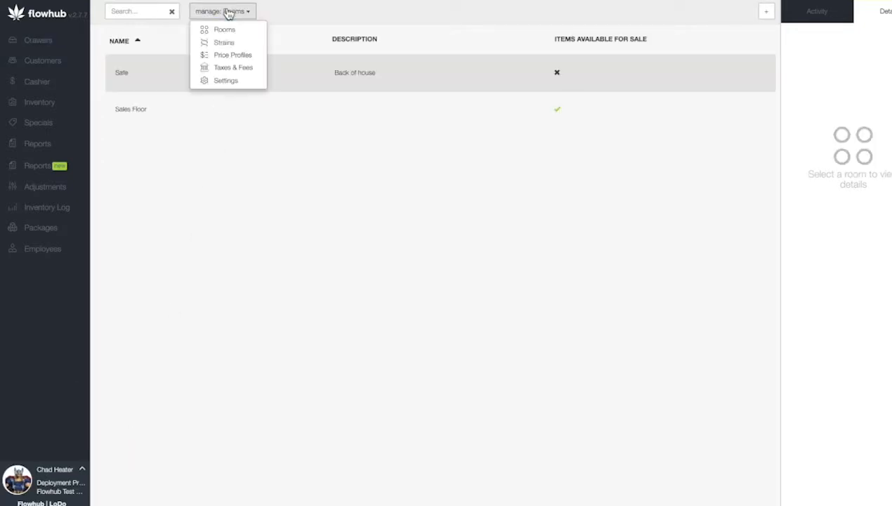
{"action": "left_click", "coordinate": [223, 42]}
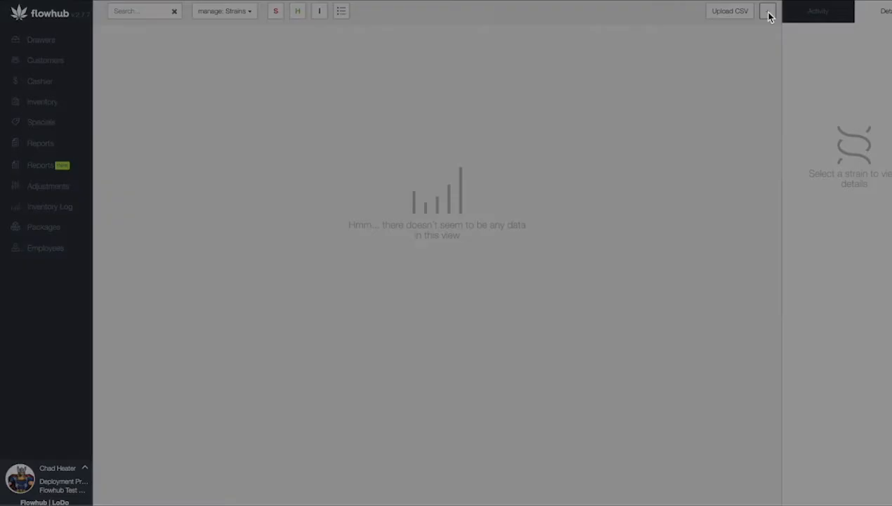
Step: Start a new strain and name it Blue Dream from the suggestions
{"action": "left_click", "coordinate": [764, 12]}
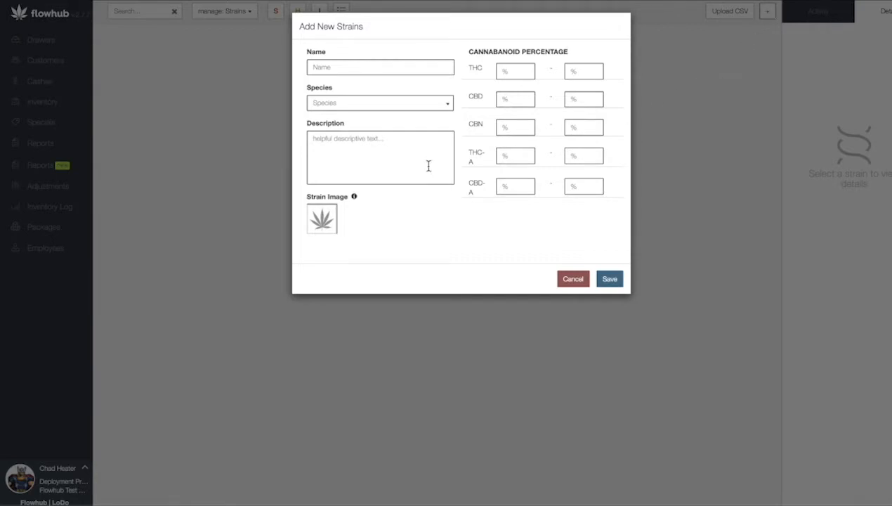
{"action": "mouse_move", "coordinate": [366, 104]}
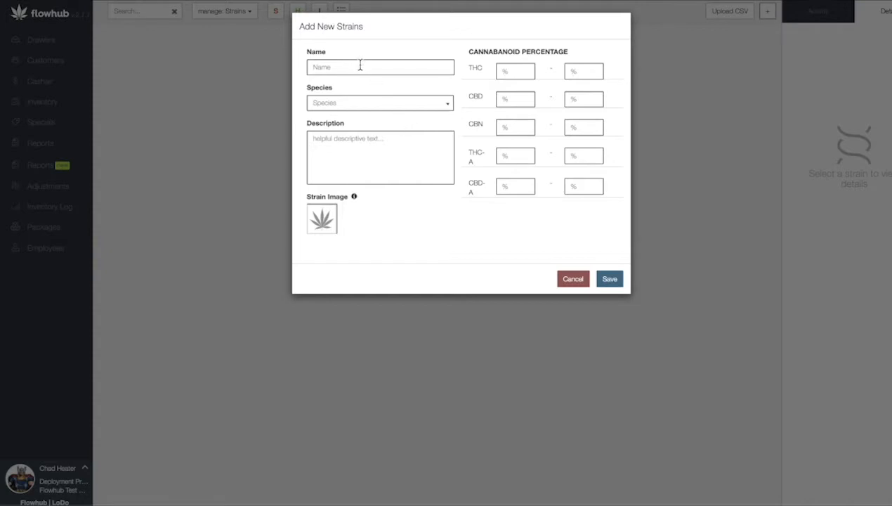
{"action": "type", "text": "B"}
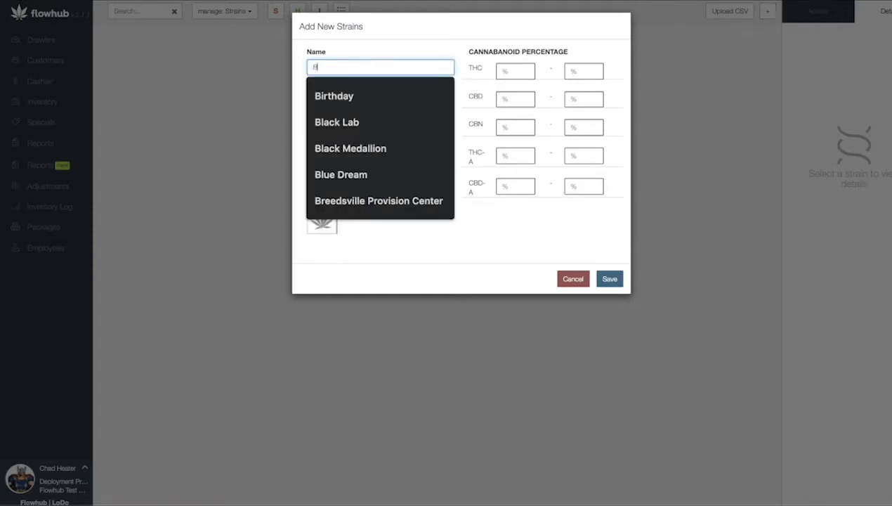
{"action": "left_click", "coordinate": [340, 174]}
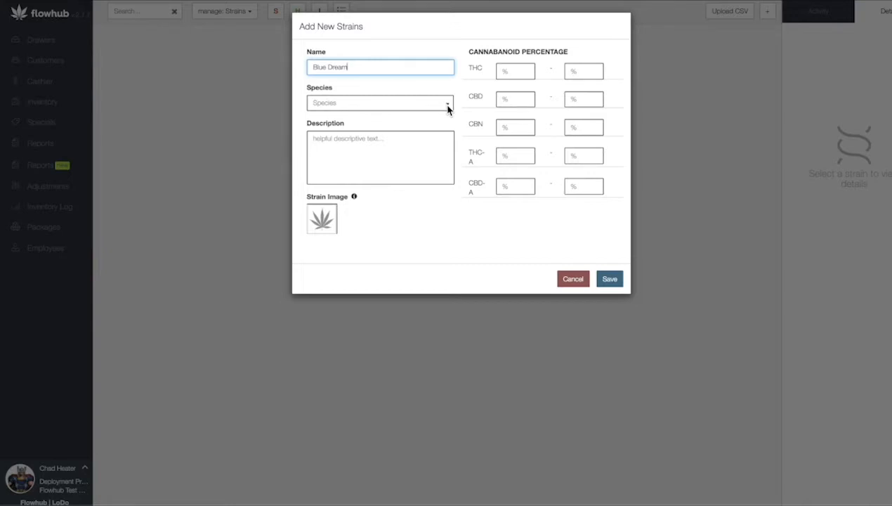
{"action": "mouse_move", "coordinate": [449, 107]}
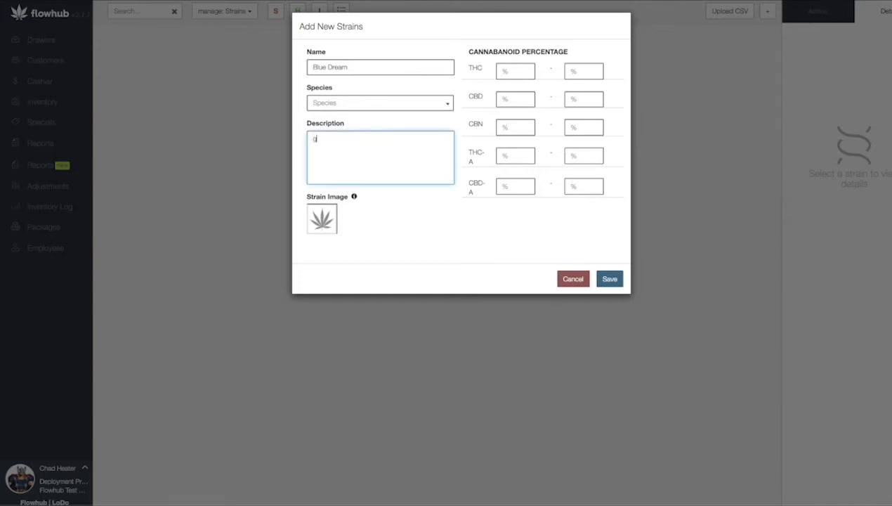
Step: Give Blue Dream a genetic-history description, THC 10–15, species Sativa, and save it
{"action": "type", "text": "genetic history, health benefits, de"}
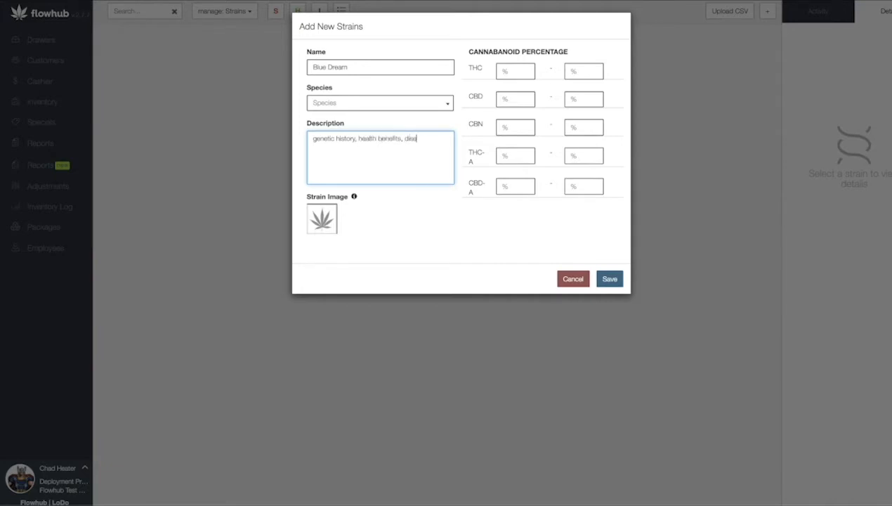
{"action": "type", "text": "side effects..."}
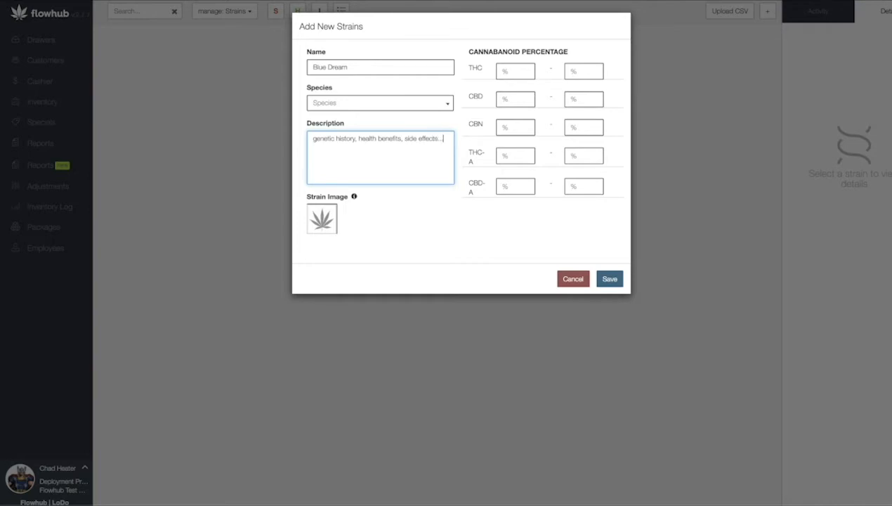
{"action": "mouse_move", "coordinate": [503, 278]}
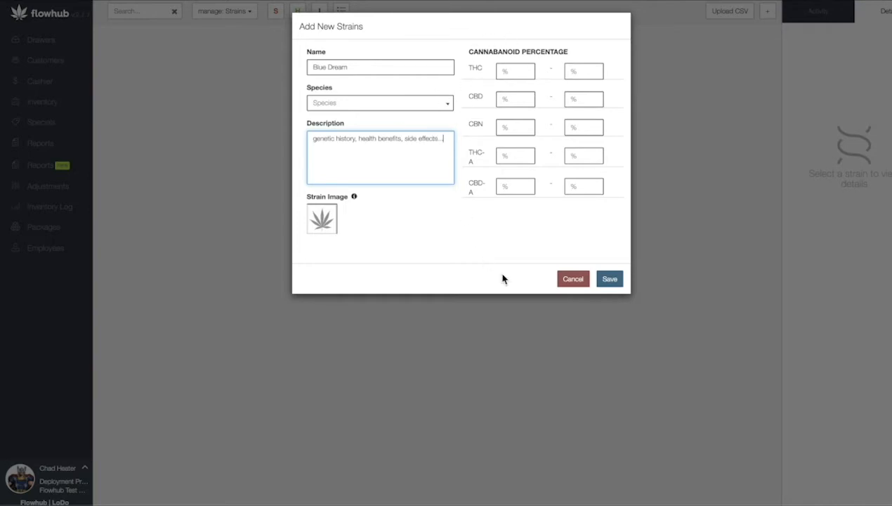
{"action": "mouse_move", "coordinate": [562, 30]}
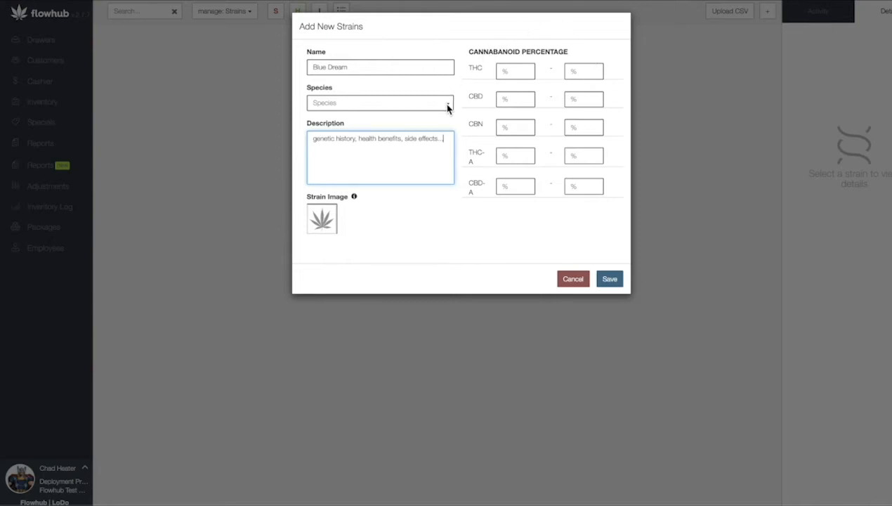
{"action": "type", "text": "10"}
{"action": "left_click", "coordinate": [584, 70]}
{"action": "type", "text": "15"}
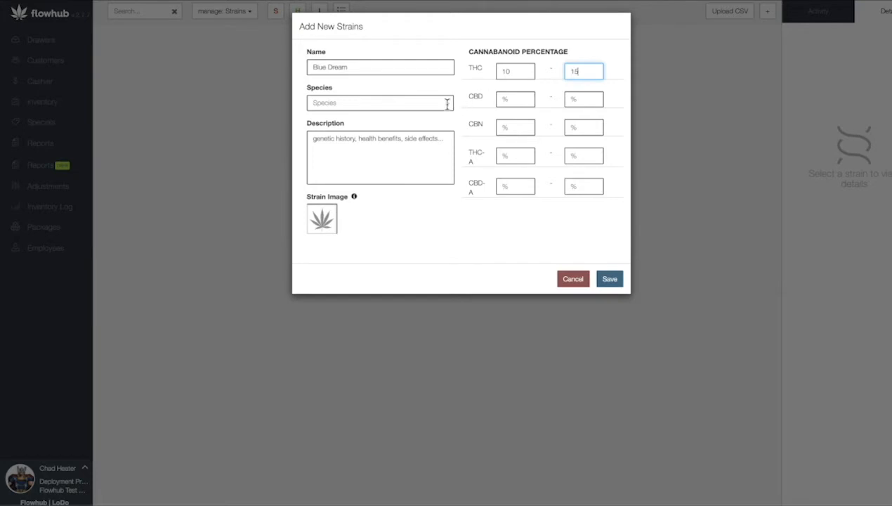
{"action": "type", "text": "Sativa"}
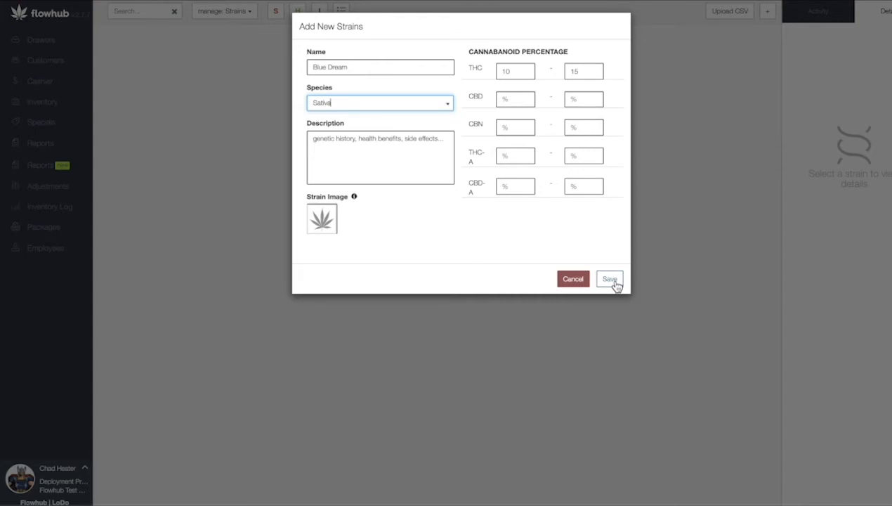
{"action": "left_click", "coordinate": [610, 279]}
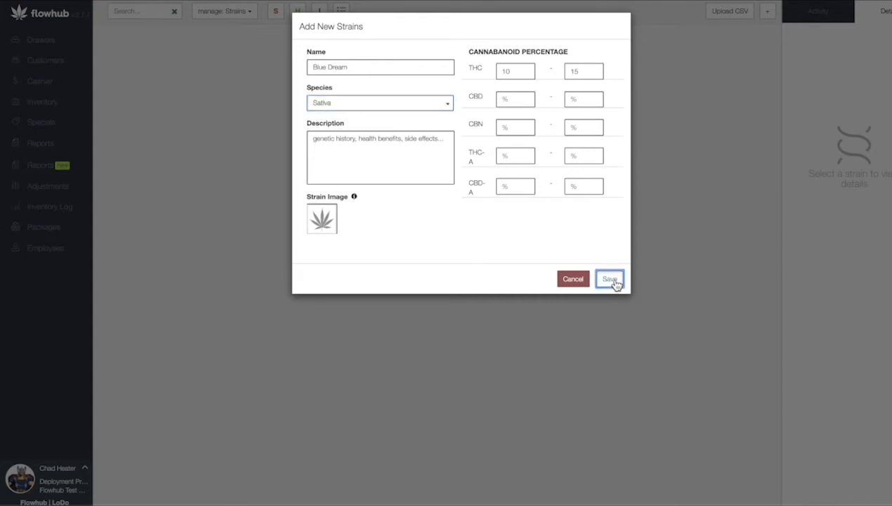
Step: Rename the saved strain to 'Cookies Blue Dream' and save the edit
{"action": "left_click", "coordinate": [610, 278]}
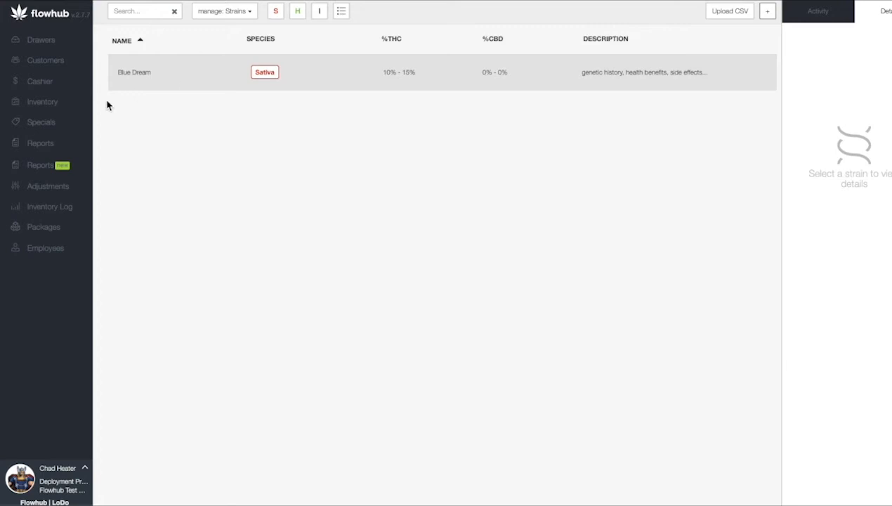
{"action": "mouse_move", "coordinate": [291, 98]}
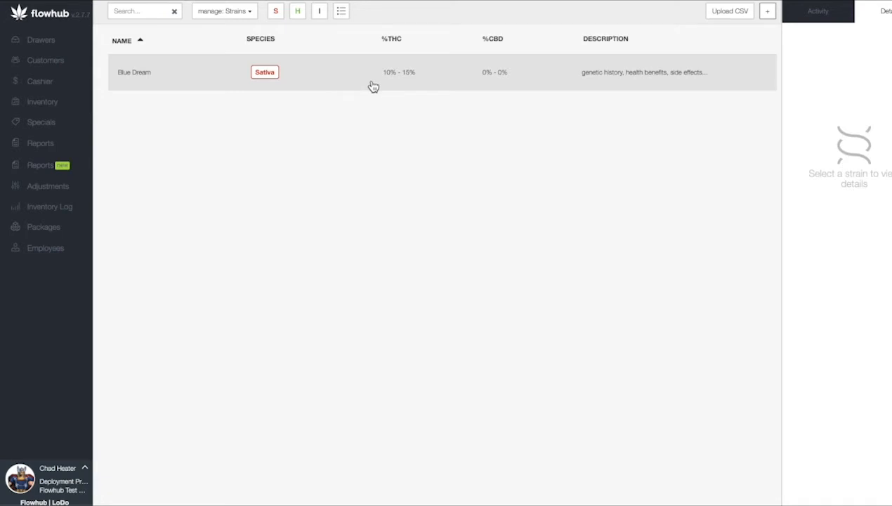
{"action": "left_click", "coordinate": [372, 83]}
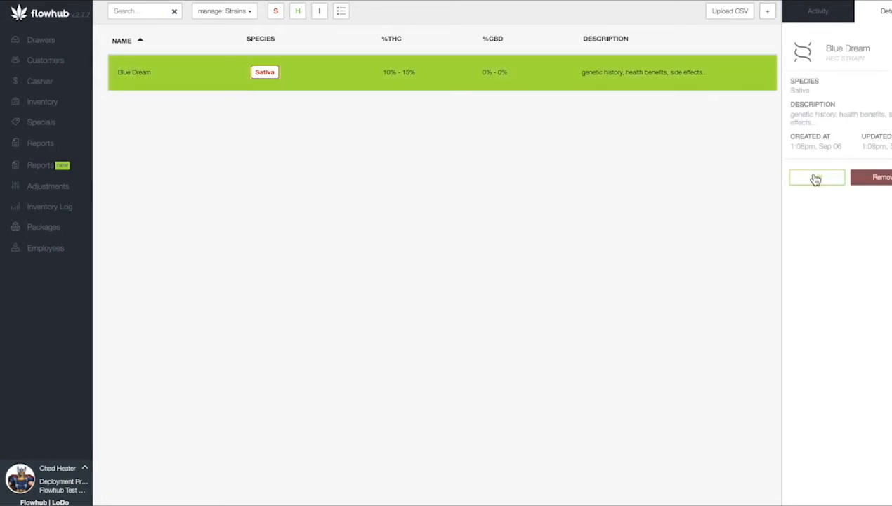
{"action": "left_click", "coordinate": [815, 177]}
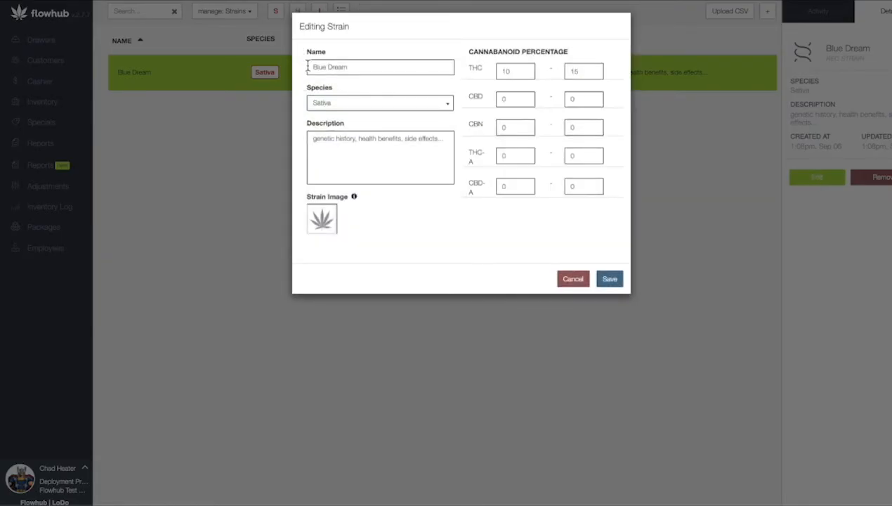
{"action": "type", "text": "Cookies"}
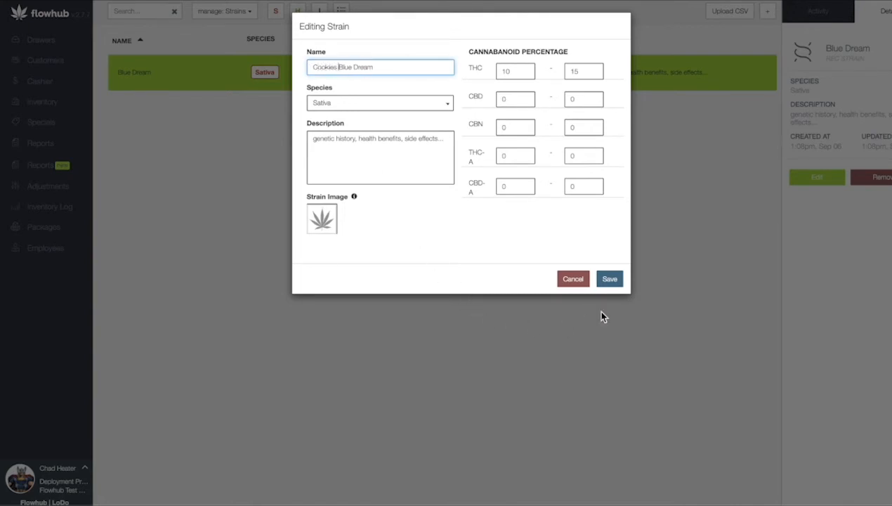
{"action": "left_click", "coordinate": [610, 278]}
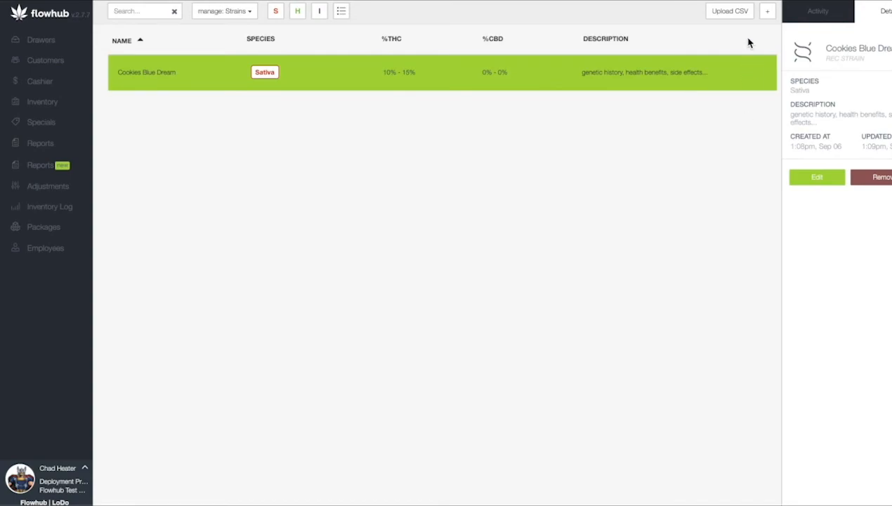
Step: Download the strain import CSV template and close the Upload Data dialog
{"action": "left_click", "coordinate": [730, 11]}
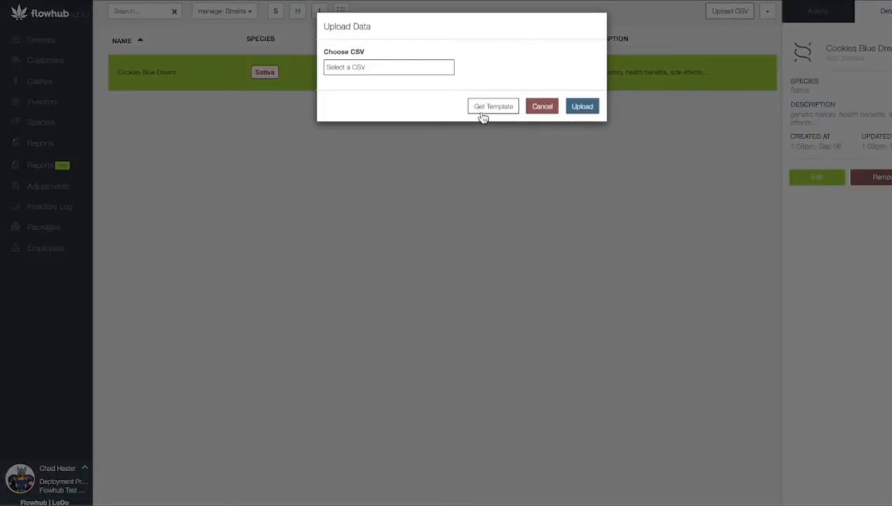
{"action": "left_click", "coordinate": [493, 107]}
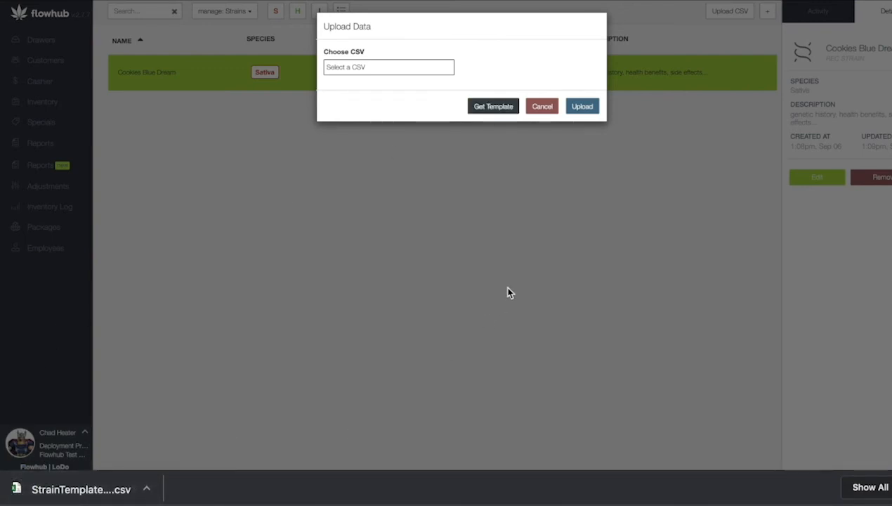
{"action": "left_click", "coordinate": [542, 105]}
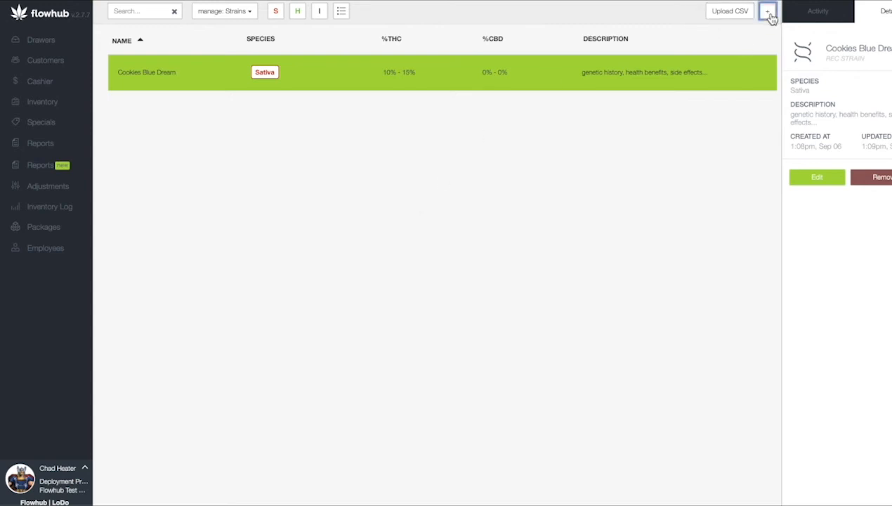
{"action": "left_click", "coordinate": [768, 11]}
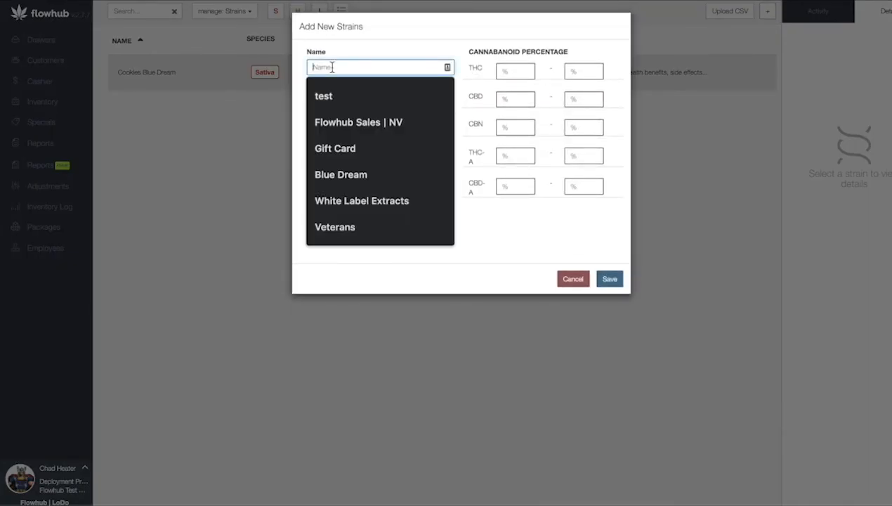
{"action": "mouse_move", "coordinate": [610, 279]}
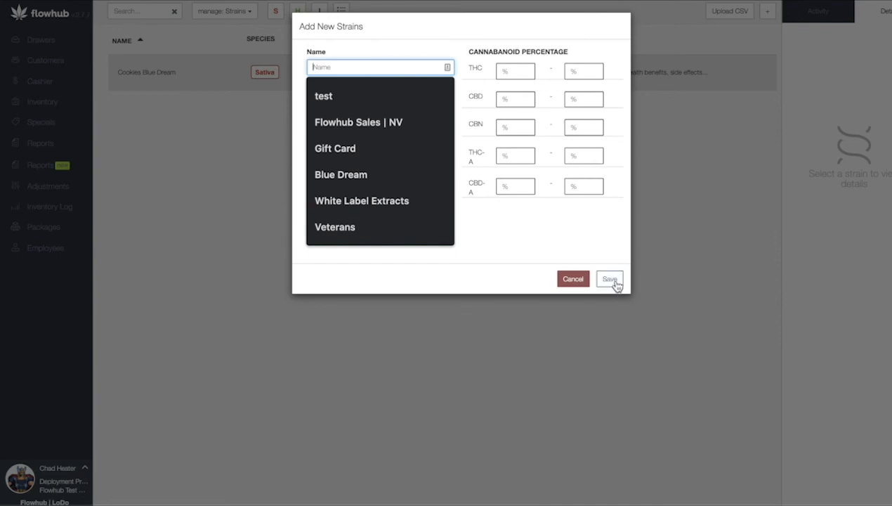
{"action": "left_click", "coordinate": [610, 278]}
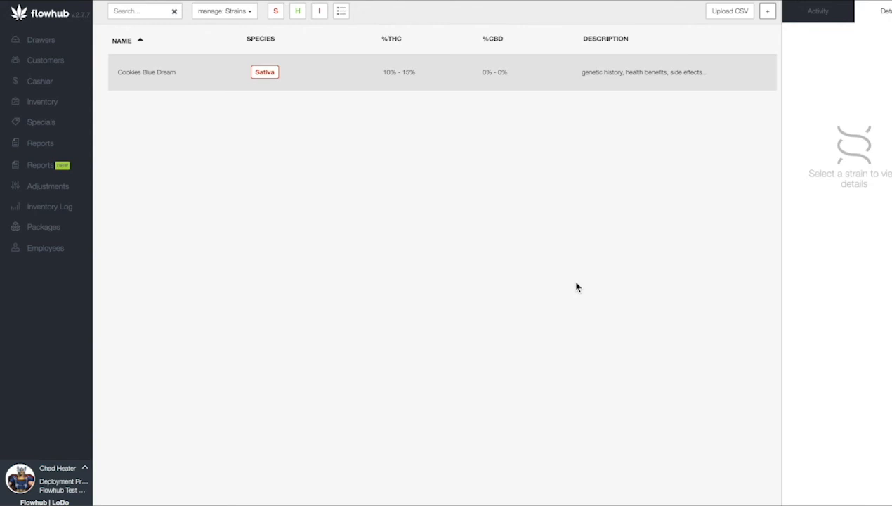
{"action": "mouse_move", "coordinate": [579, 287]}
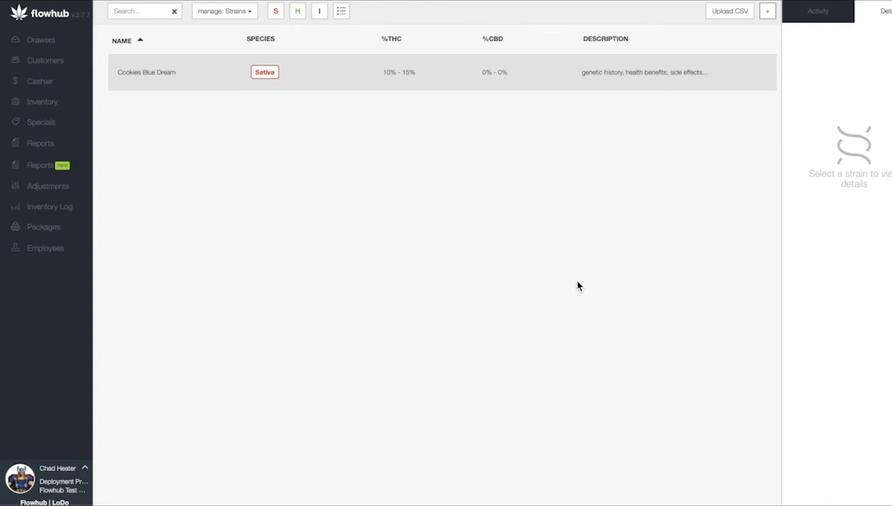